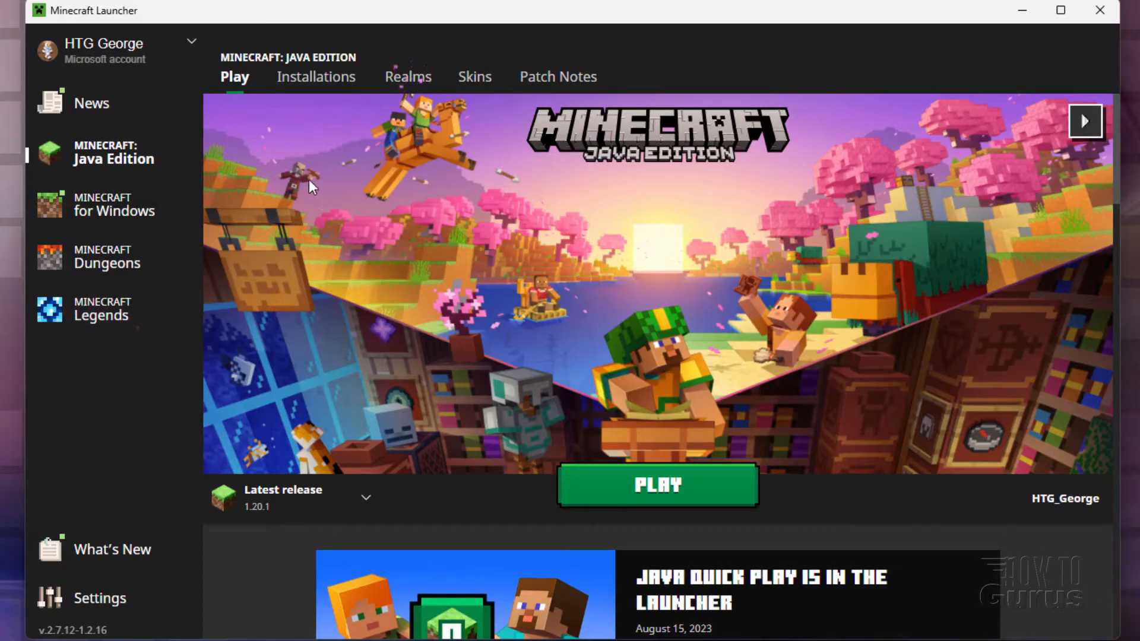
{"action": "mouse_move", "coordinate": [247, 525]}
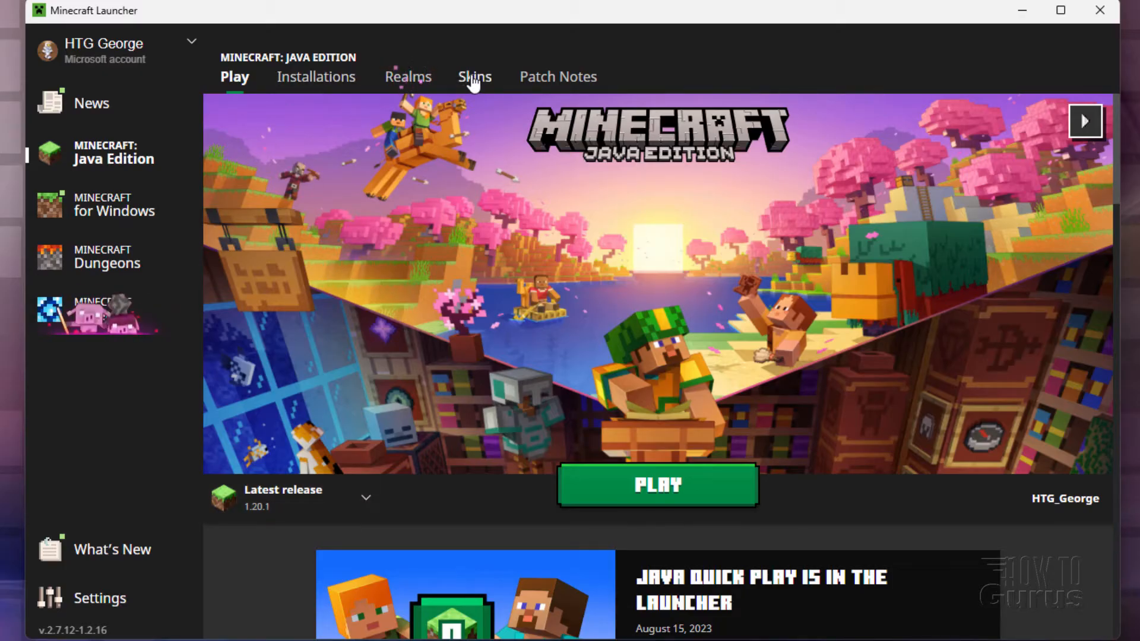
Step: Show the Java Edition Skins page with the current Spacesuit skin and library
{"action": "left_click", "coordinate": [473, 77]}
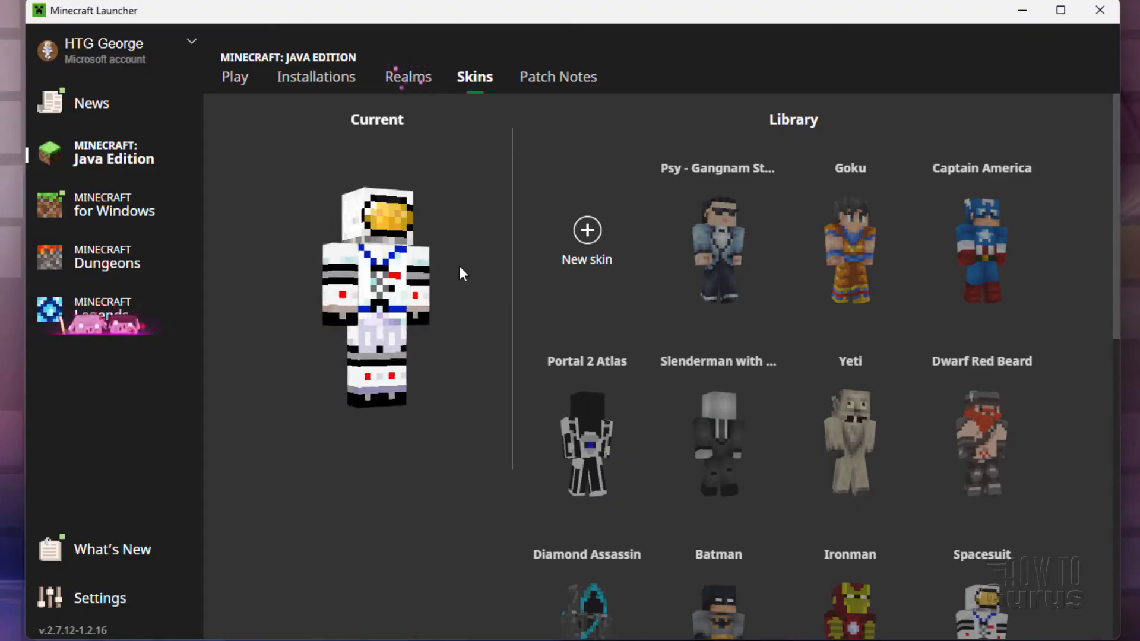
{"action": "mouse_move", "coordinate": [849, 247]}
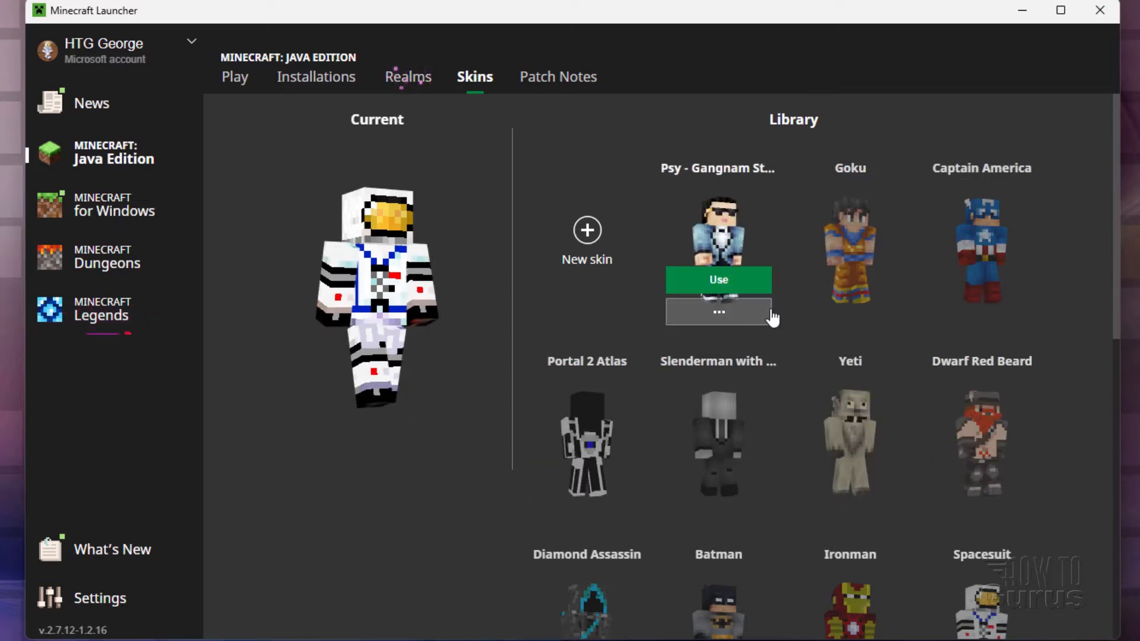
Step: Scroll the skin library down until Steve, Alex and Zuri appear
{"action": "scroll", "scroll_direction": "down", "scroll_amount": 3}
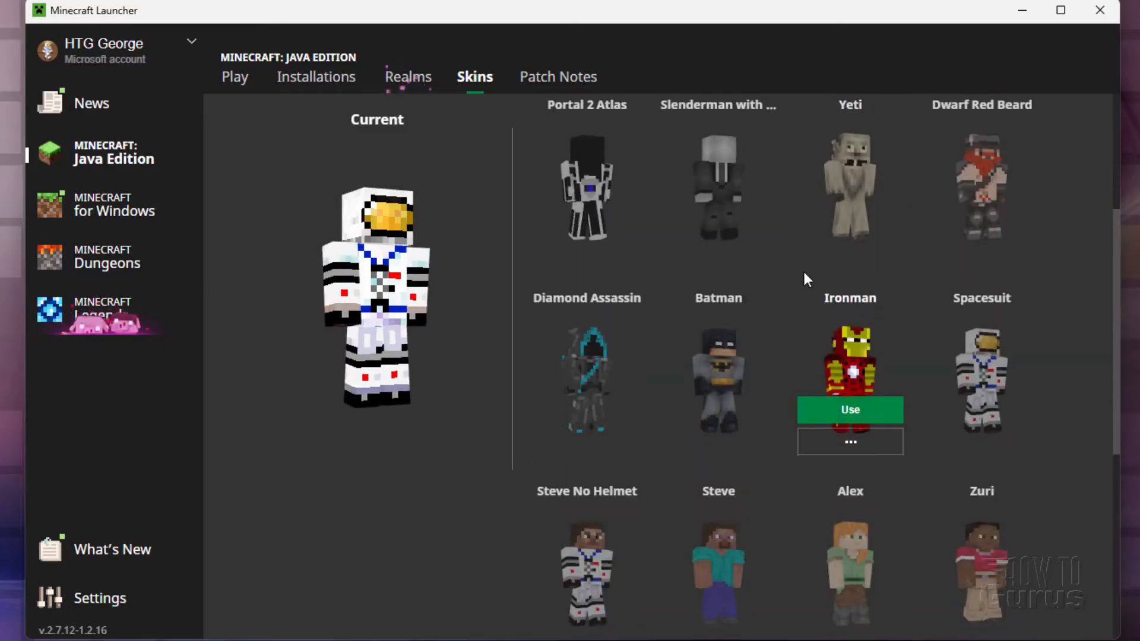
{"action": "scroll", "scroll_direction": "down", "scroll_amount": 3}
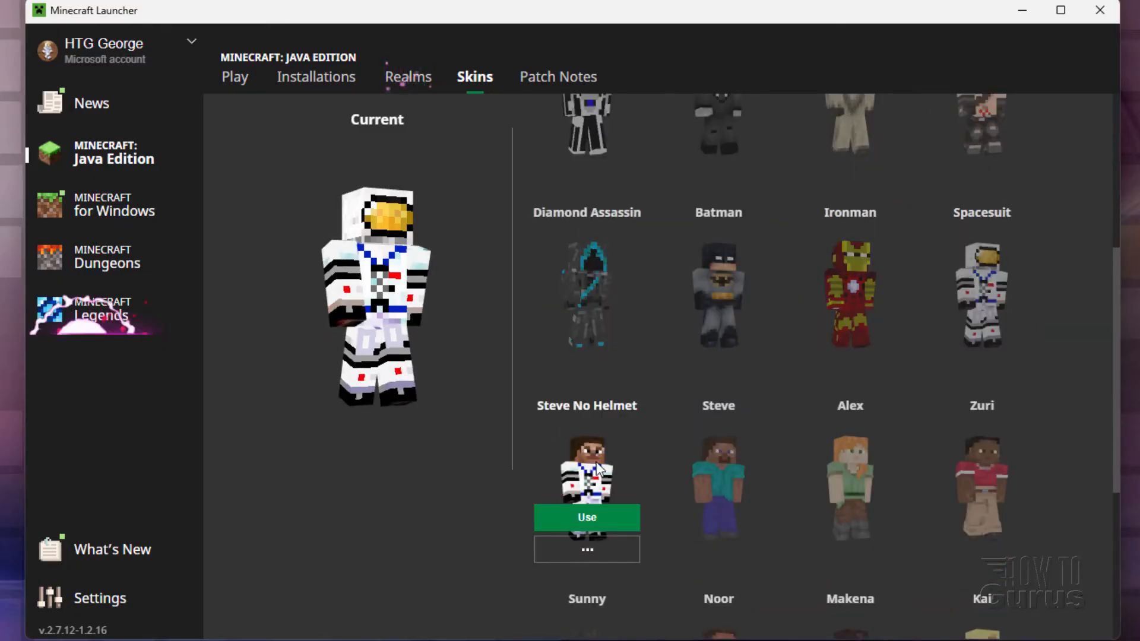
{"action": "mouse_move", "coordinate": [718, 462]}
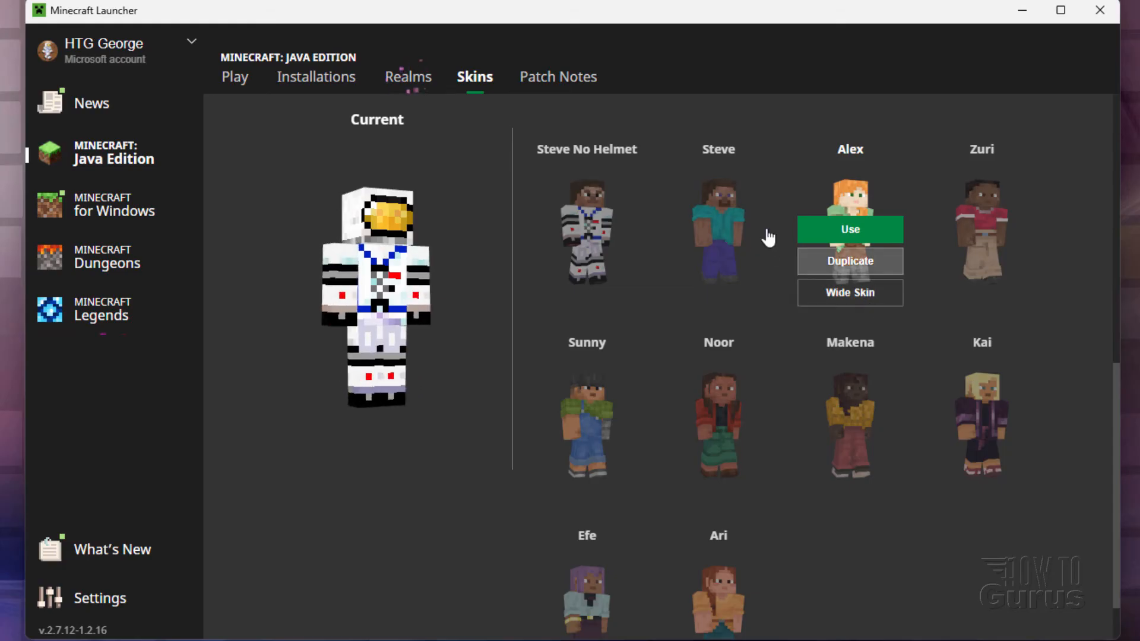
{"action": "mouse_move", "coordinate": [718, 229]}
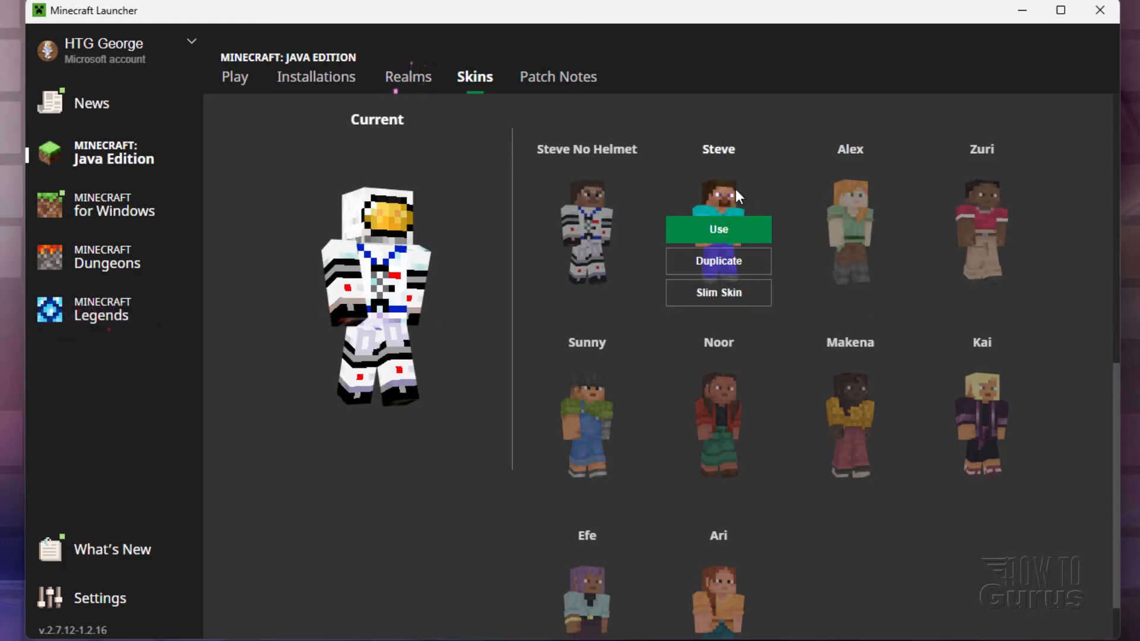
Step: Apply the default Steve skin as the current Java Edition skin
{"action": "left_click", "coordinate": [718, 229]}
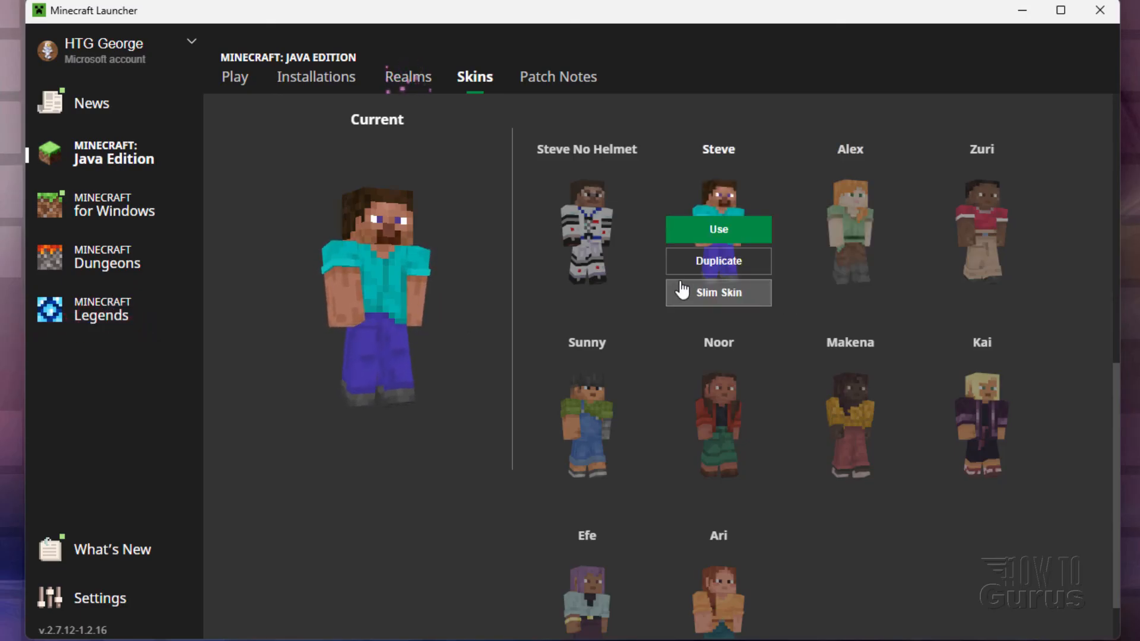
{"action": "scroll", "scroll_direction": "down", "scroll_amount": 3}
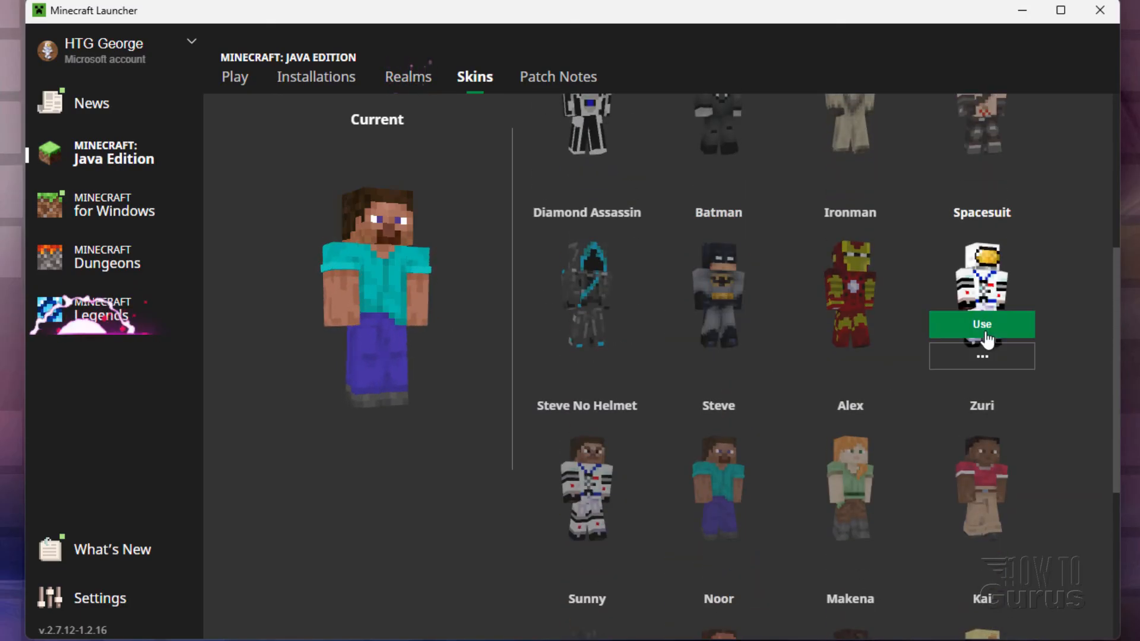
Step: Set Spacesuit as the current skin again, replacing Steve
{"action": "left_click", "coordinate": [981, 324]}
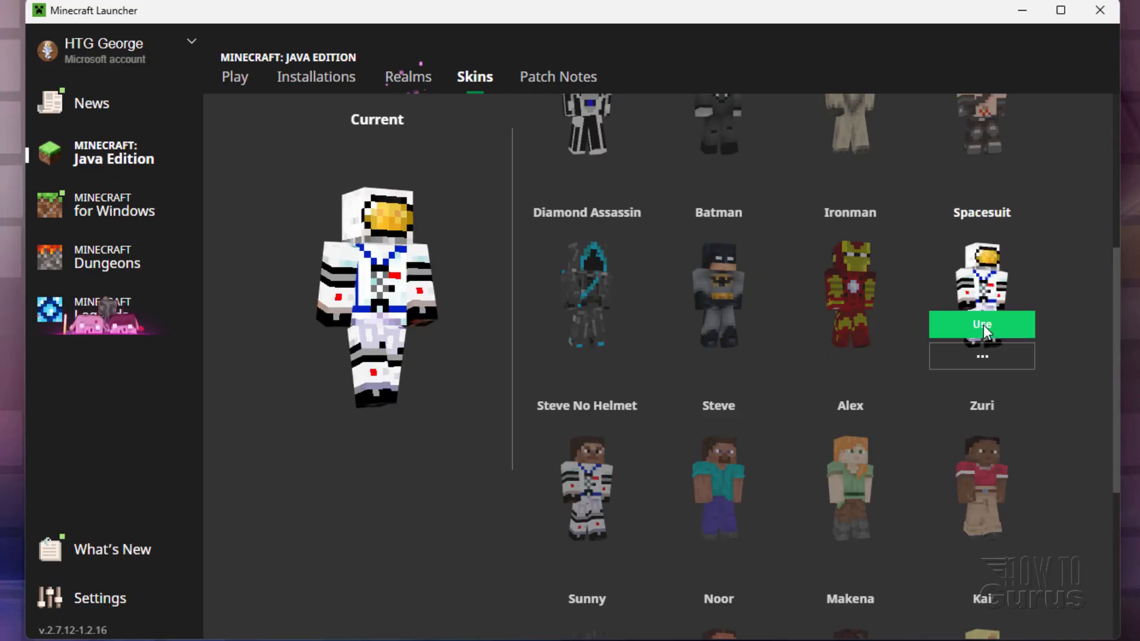
{"action": "left_click", "coordinate": [981, 324]}
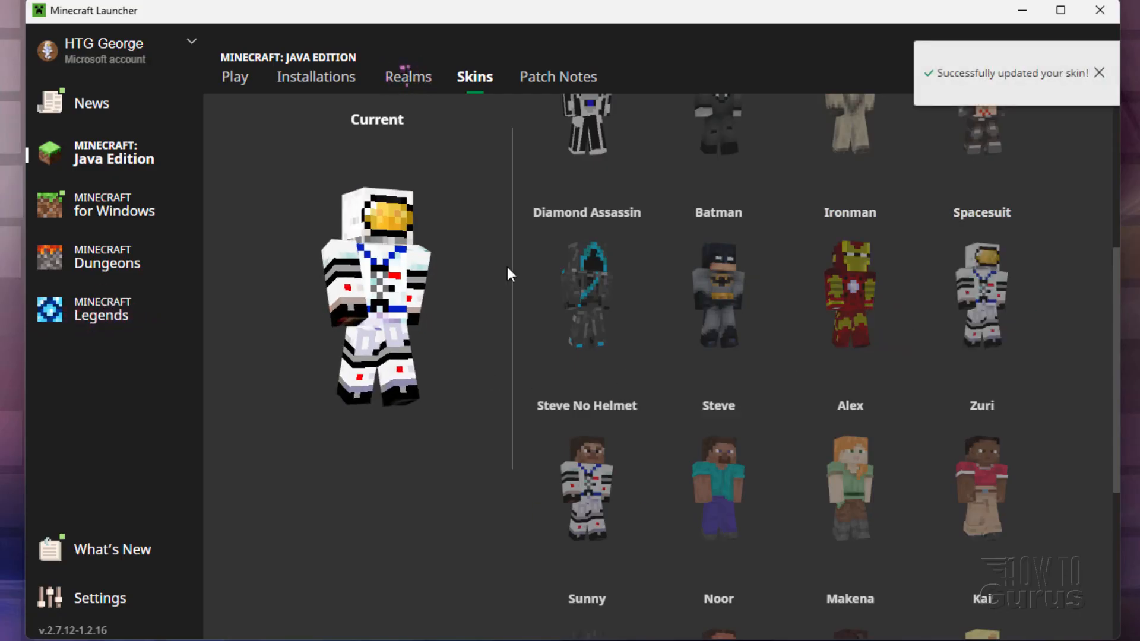